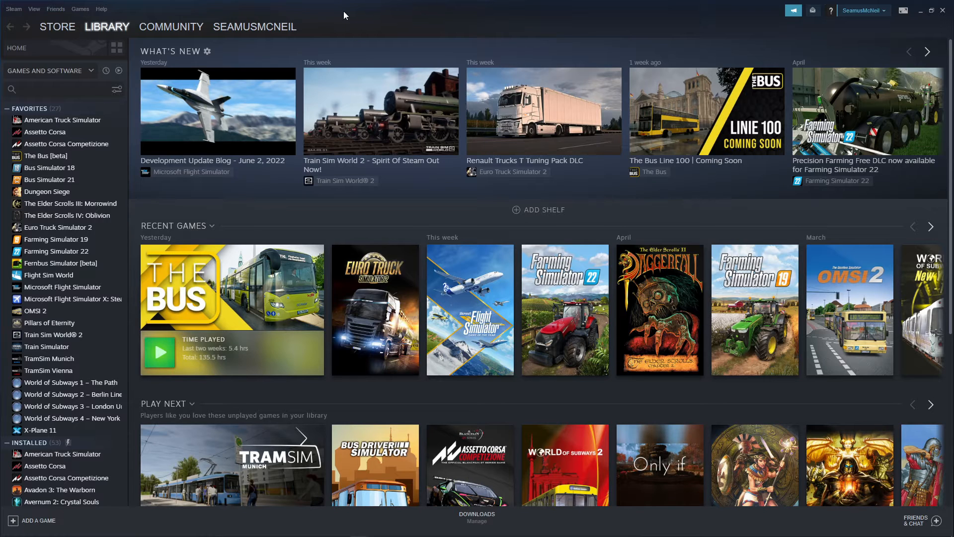
mouse_move(358, 19)
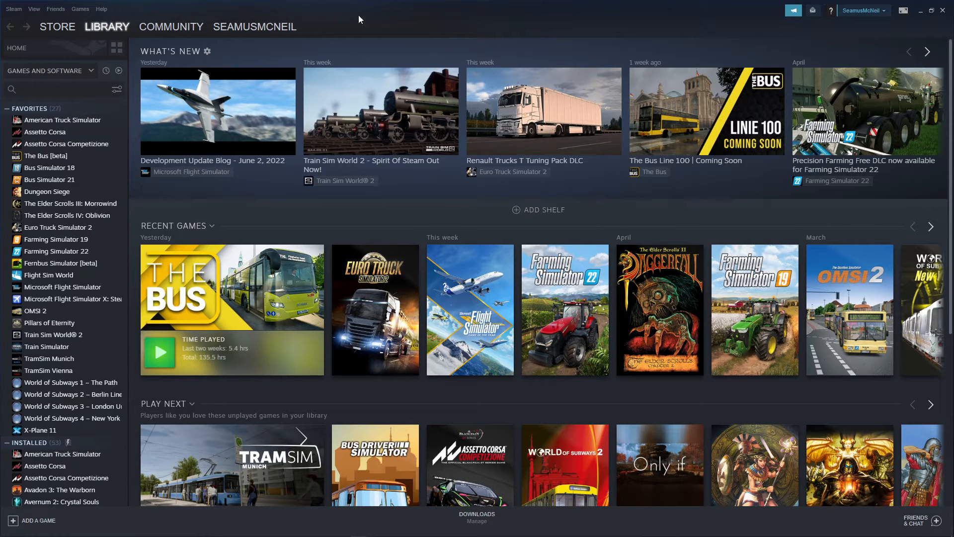
mouse_move(349, 10)
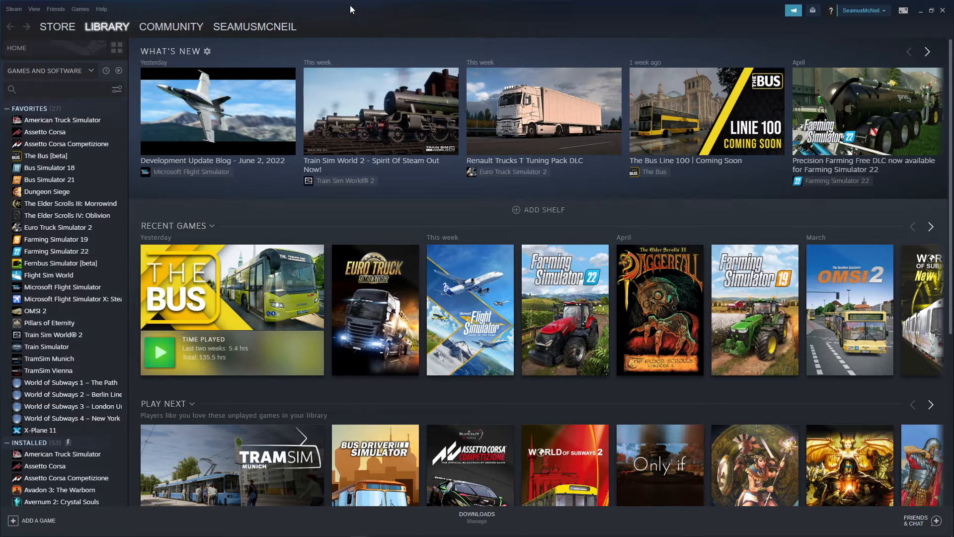
mouse_move(295, 246)
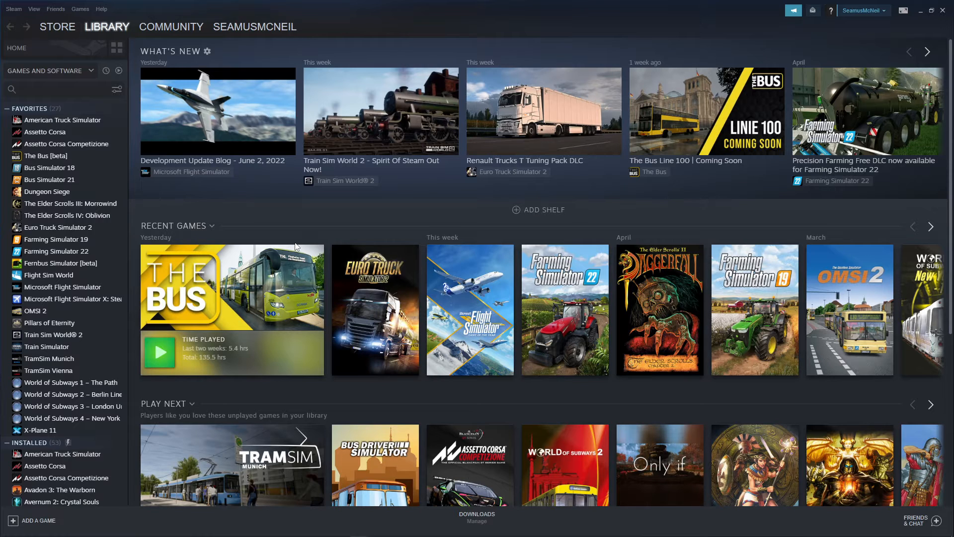
mouse_move(58, 209)
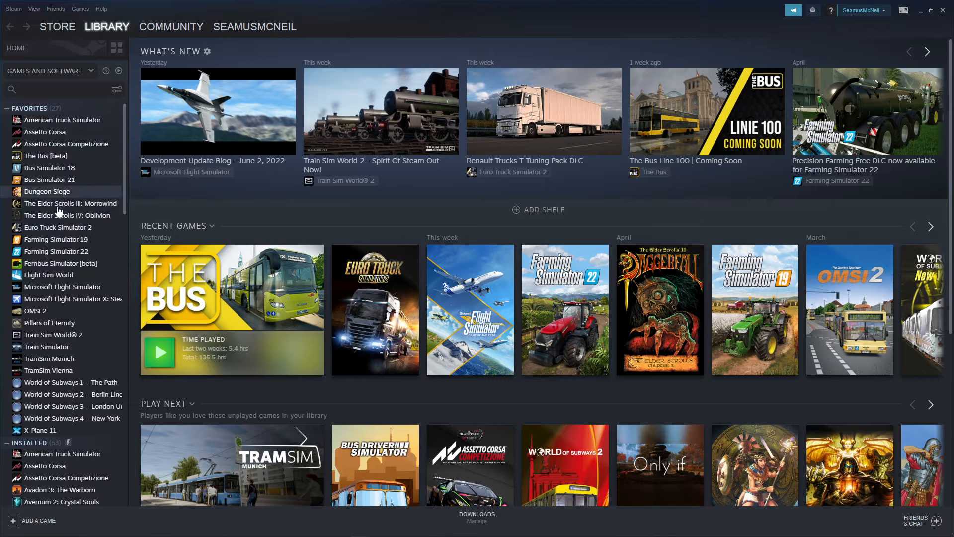
mouse_move(57, 227)
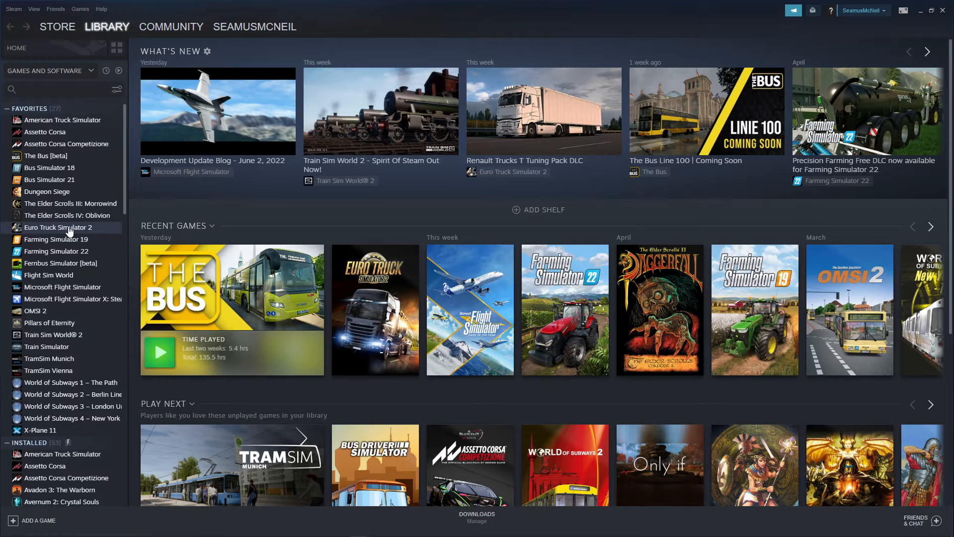
Step: Open Properties for Euro Truck Simulator 2 from its library context menu
right_click(59, 227)
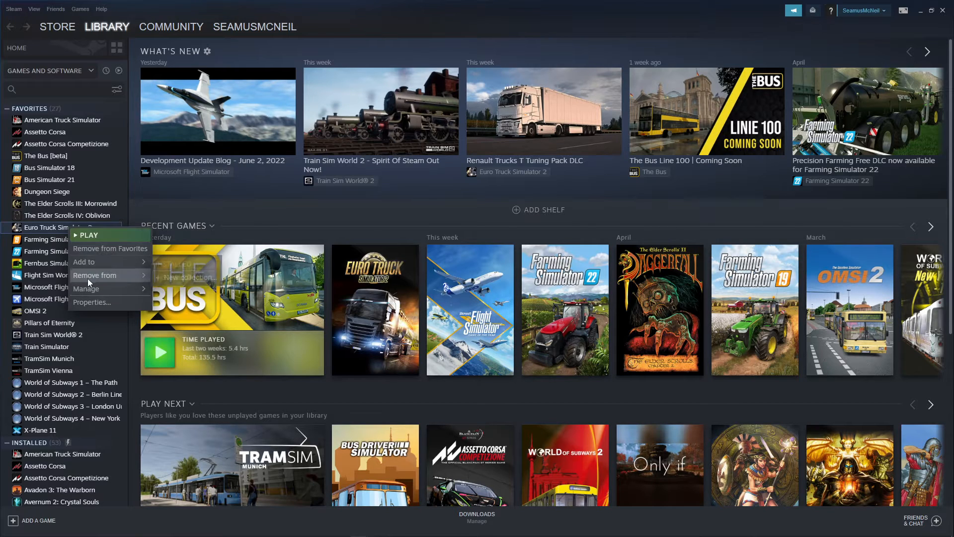
left_click(92, 302)
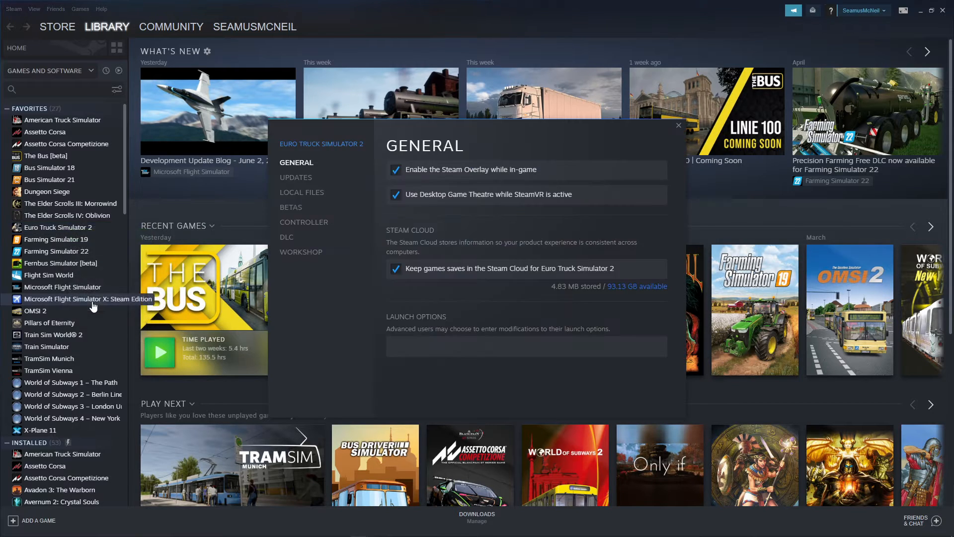
mouse_move(213, 204)
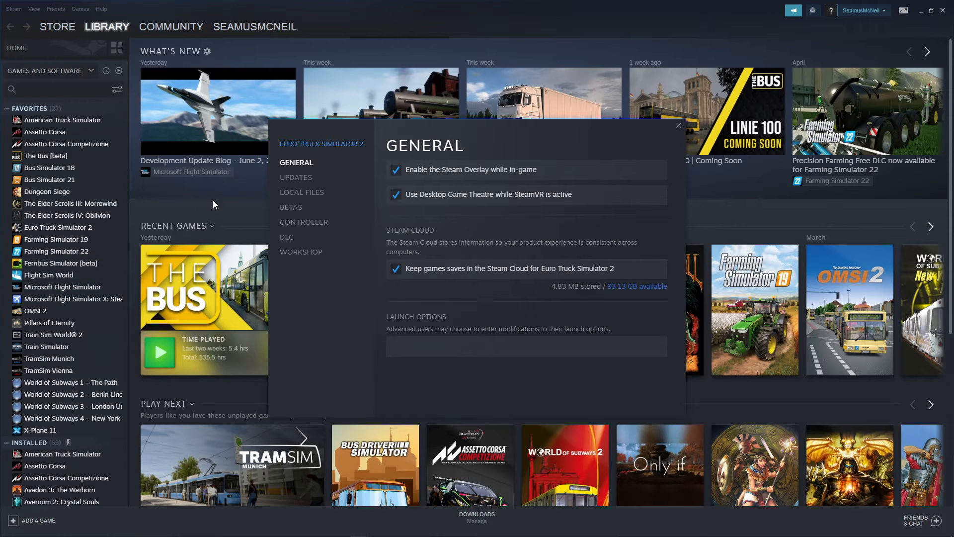
mouse_move(304, 180)
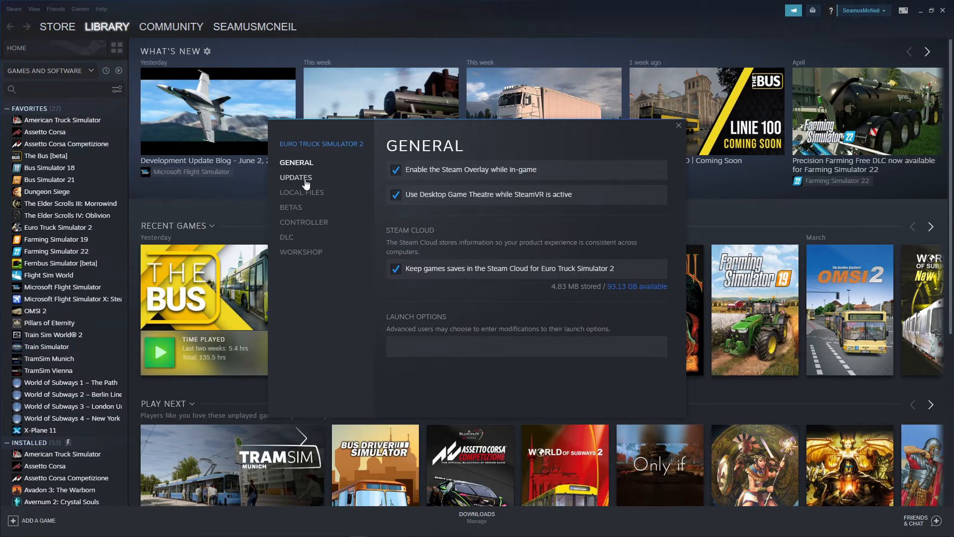
Step: Under the Updates tab, set automatic updates to 'Only update this game when I launch it'
left_click(296, 177)
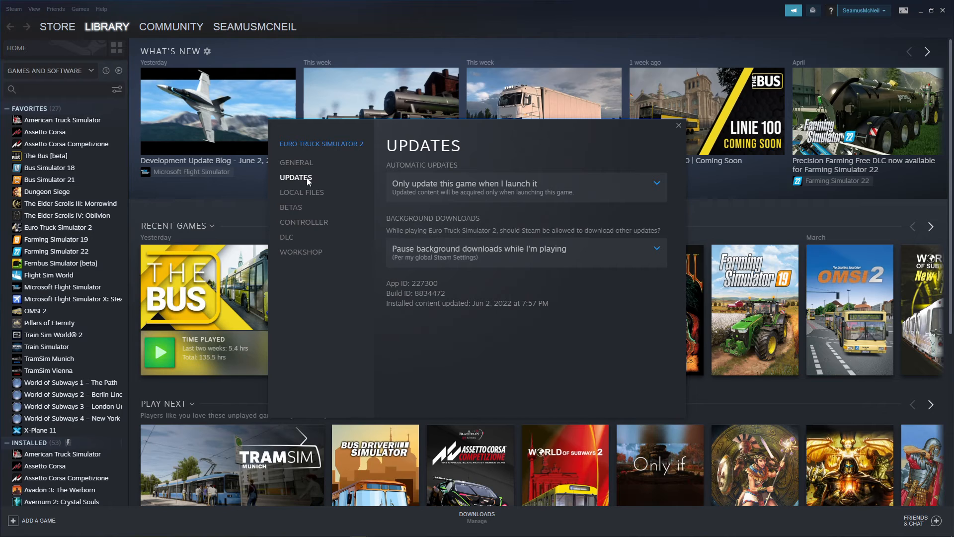
mouse_move(418, 167)
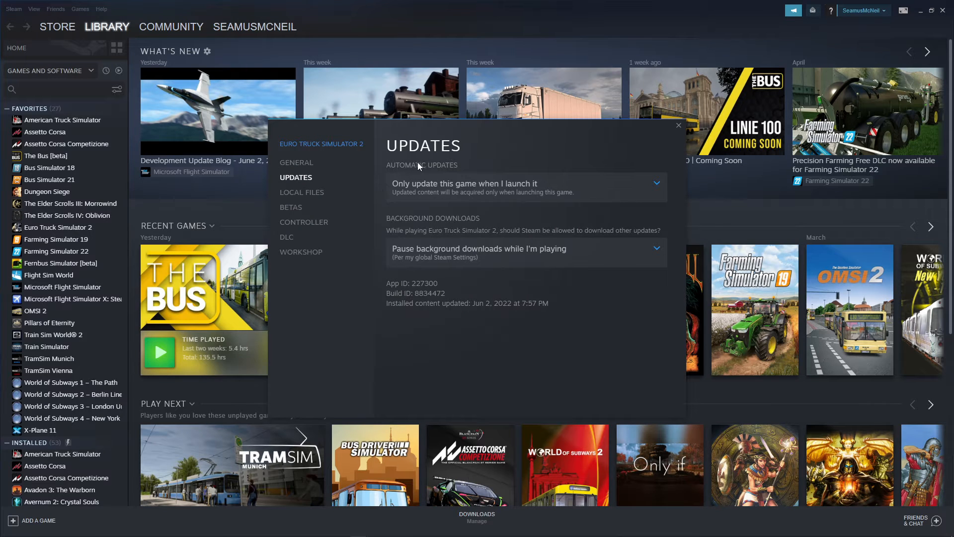
mouse_move(533, 191)
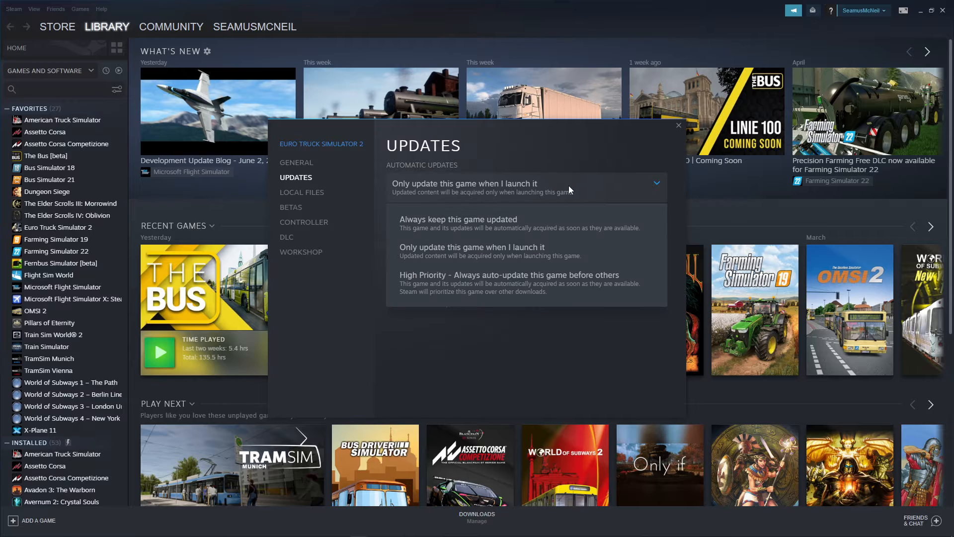
mouse_move(411, 223)
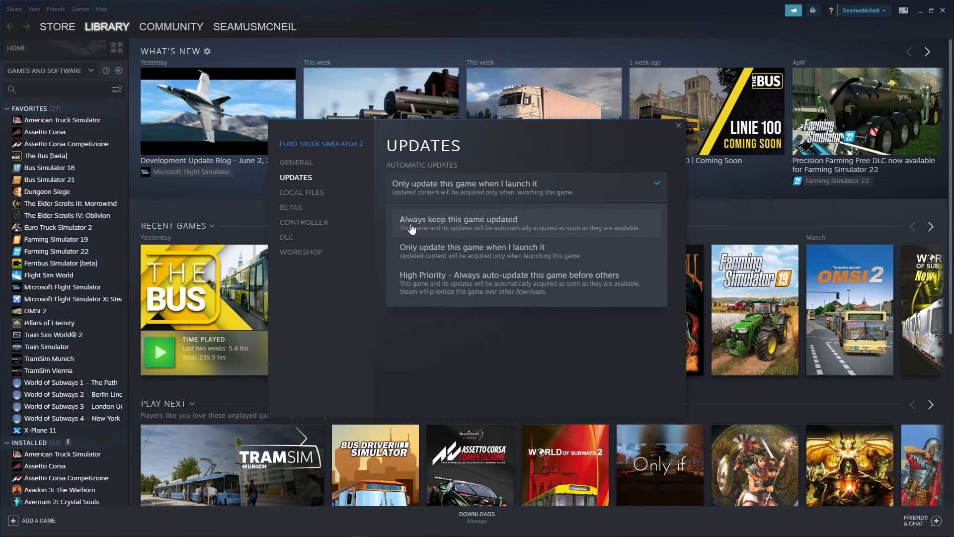
mouse_move(521, 227)
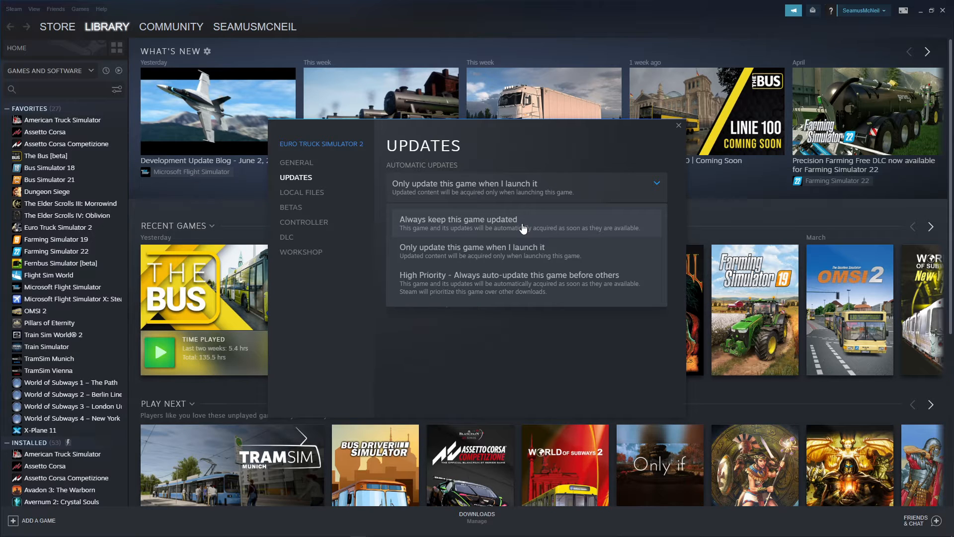
mouse_move(426, 252)
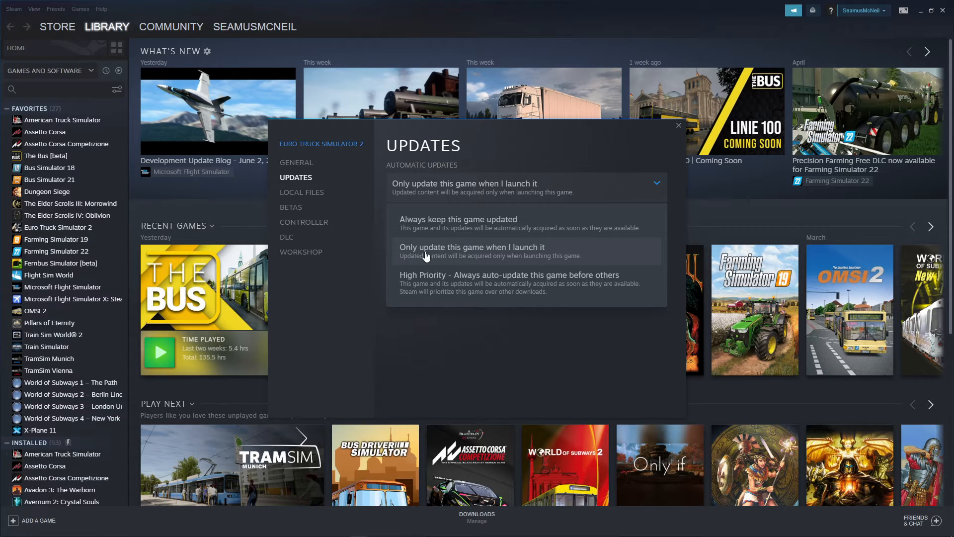
mouse_move(593, 254)
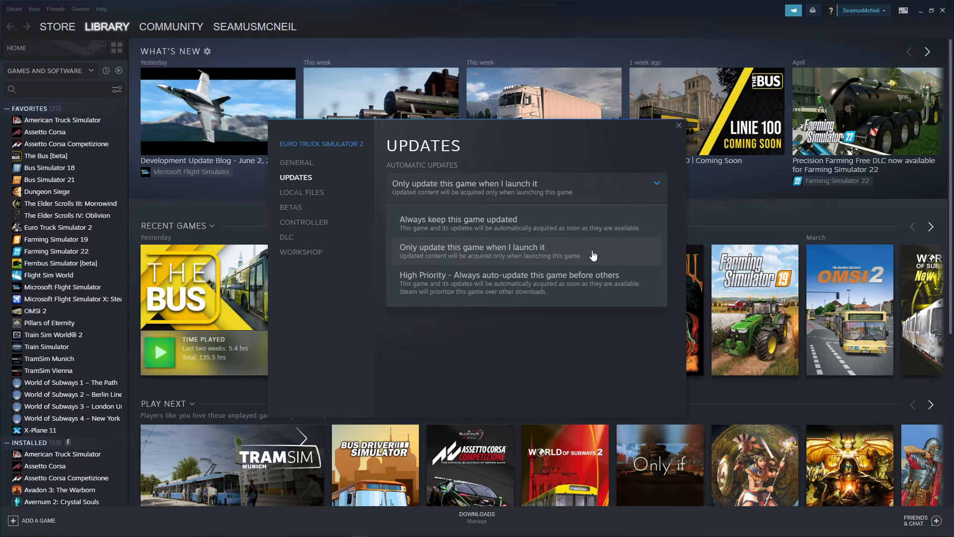
left_click(471, 246)
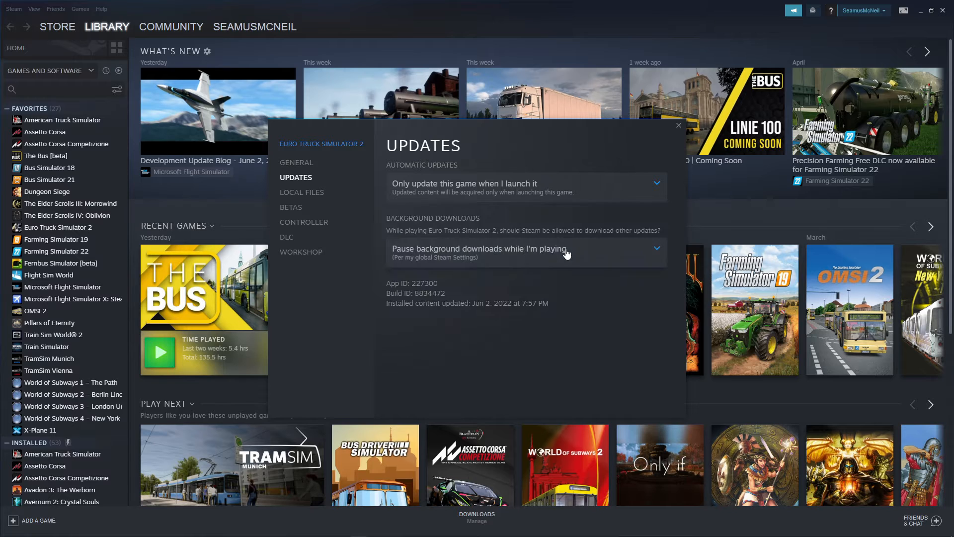
mouse_move(491, 176)
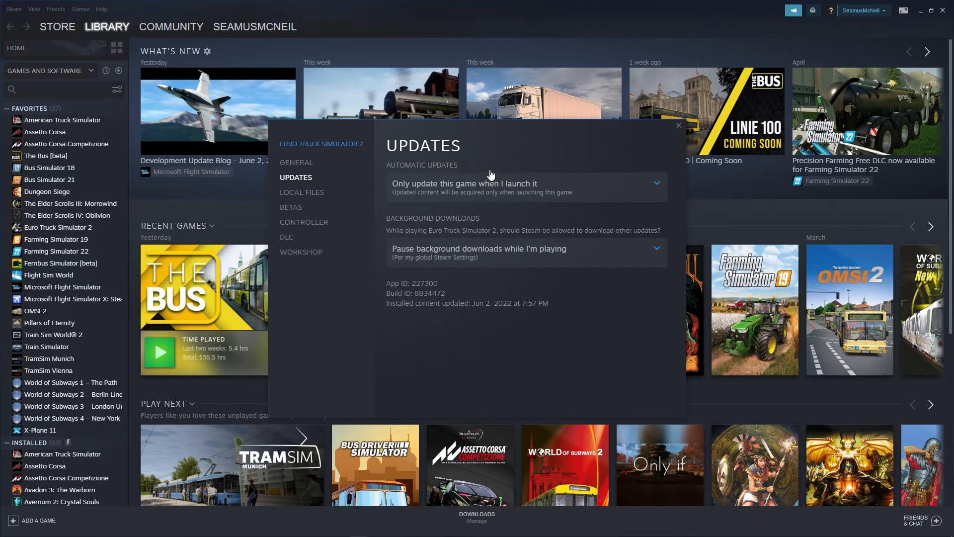
mouse_move(678, 127)
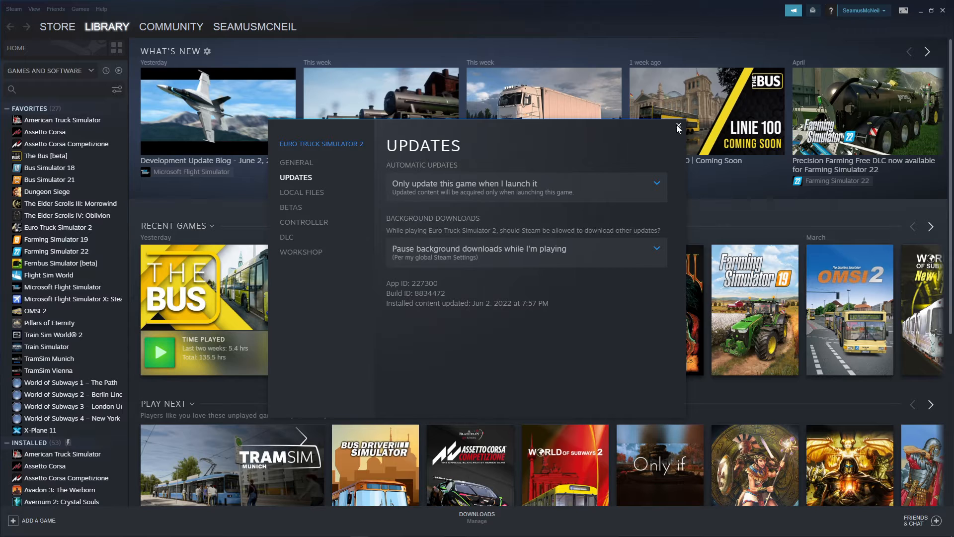
Step: Close the game's properties window and open Steam Settings from the Steam menu
left_click(677, 128)
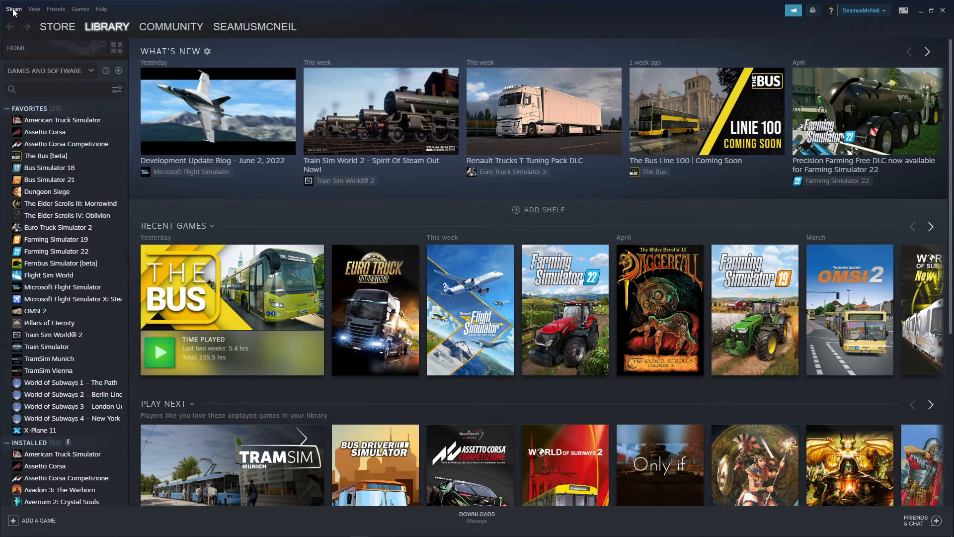
left_click(14, 9)
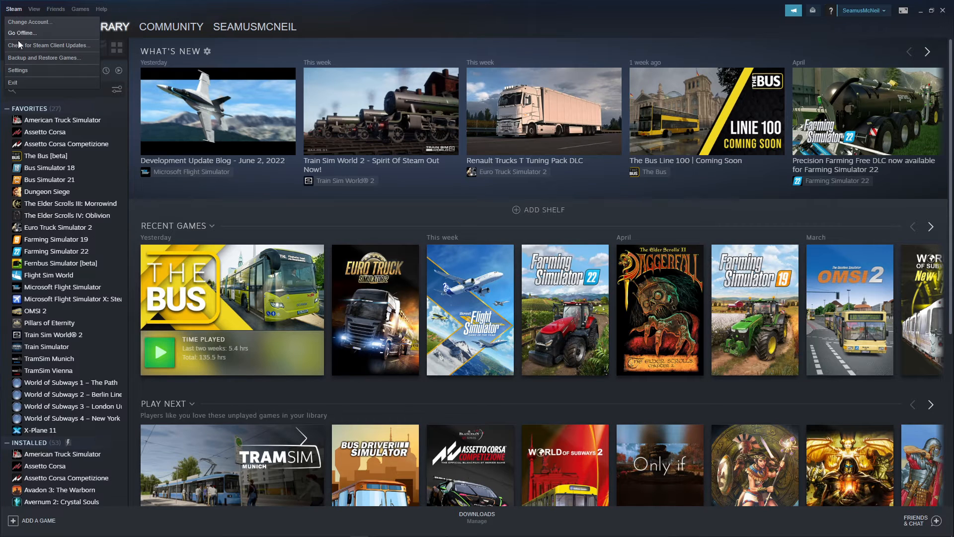
mouse_move(18, 73)
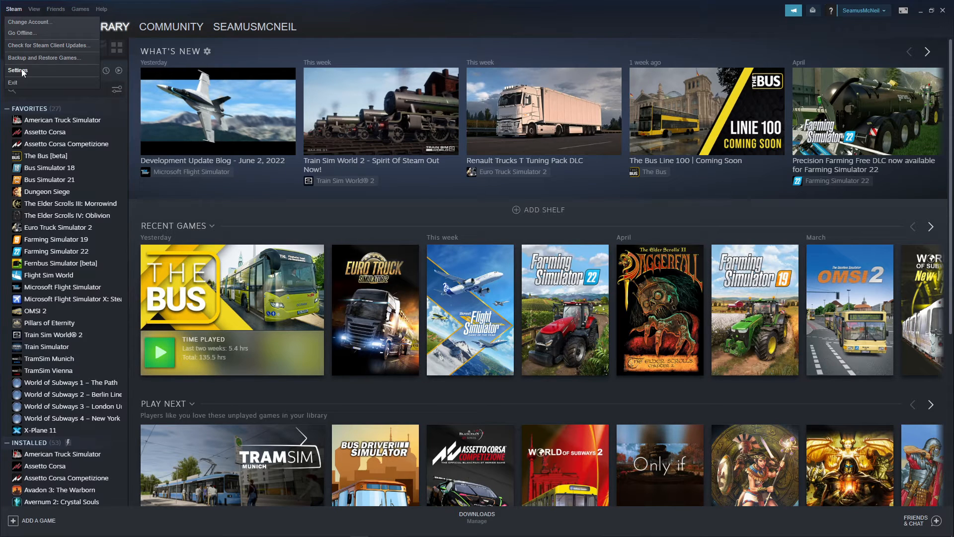
left_click(17, 70)
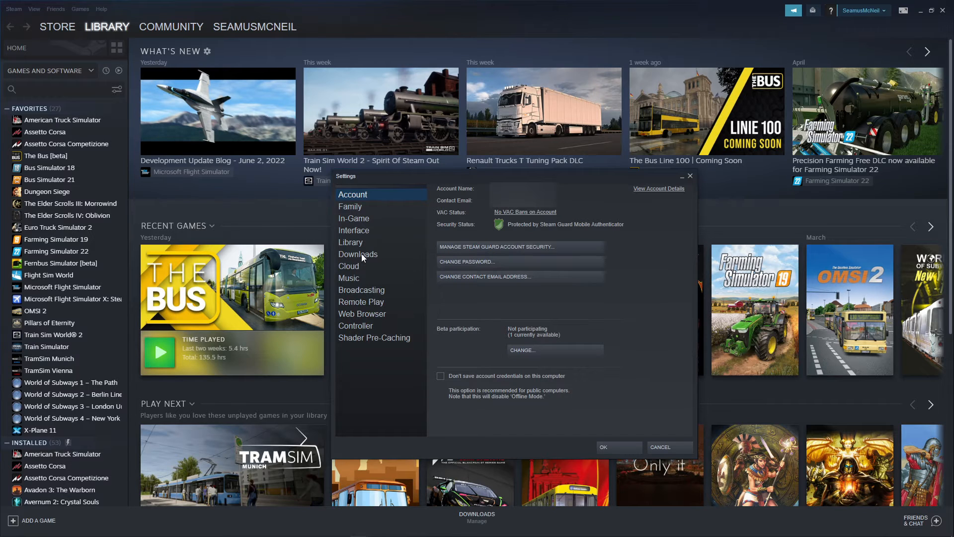
mouse_move(517, 317)
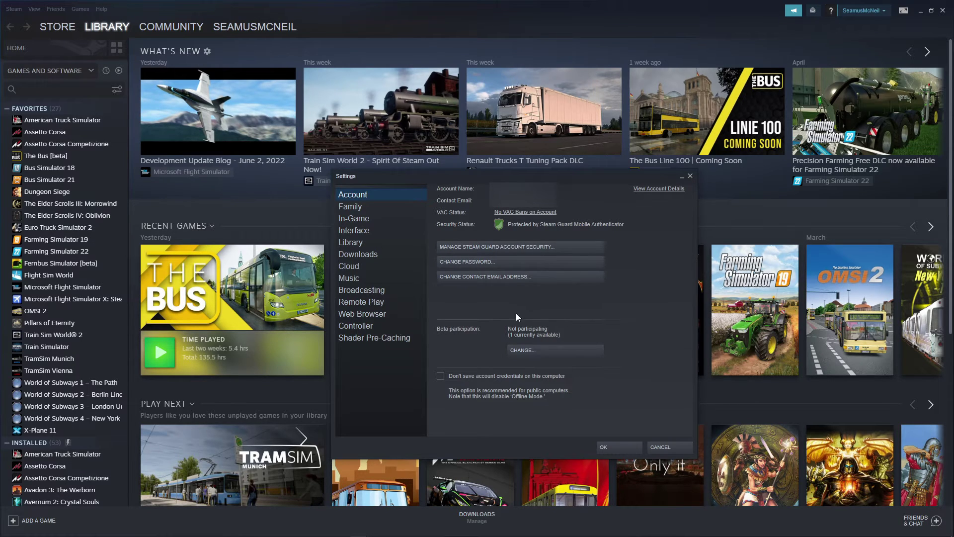
mouse_move(612, 309)
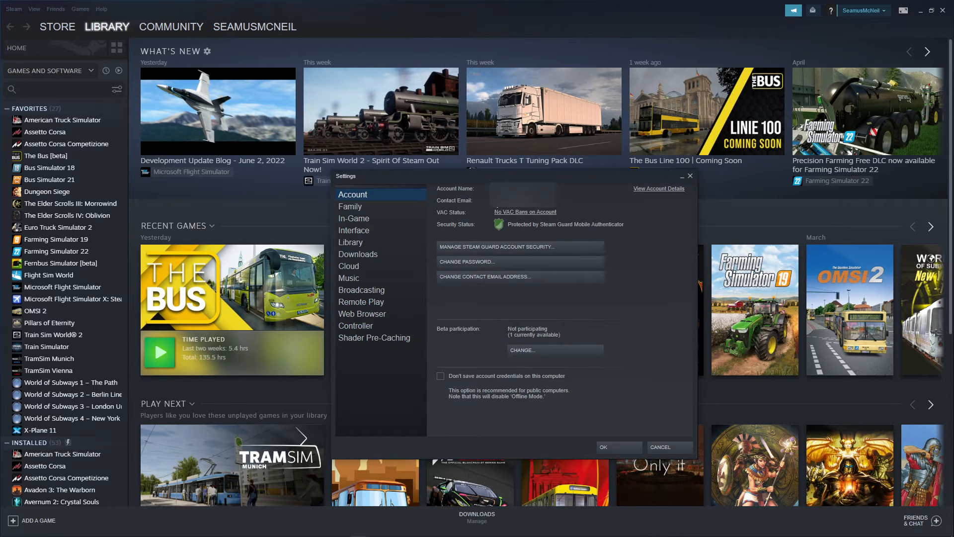
mouse_move(503, 208)
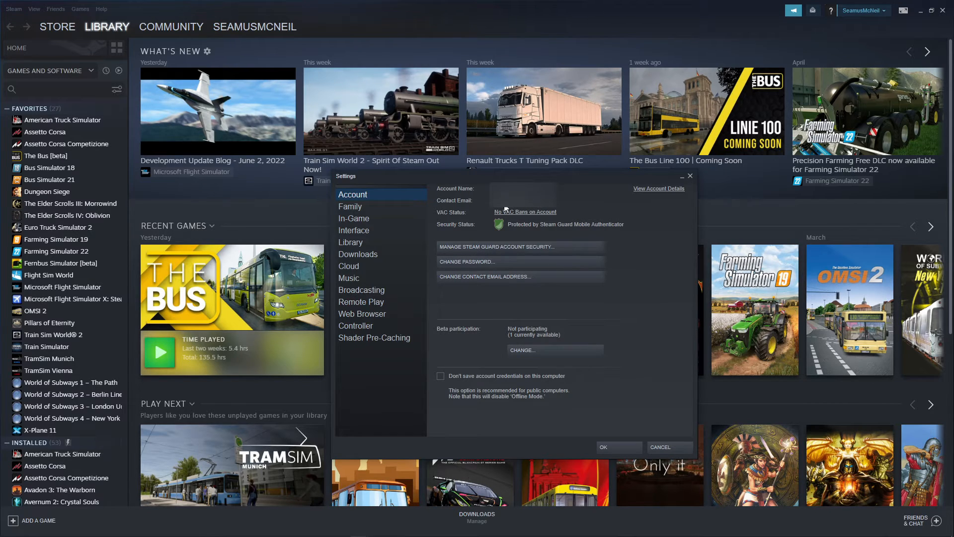
mouse_move(361, 258)
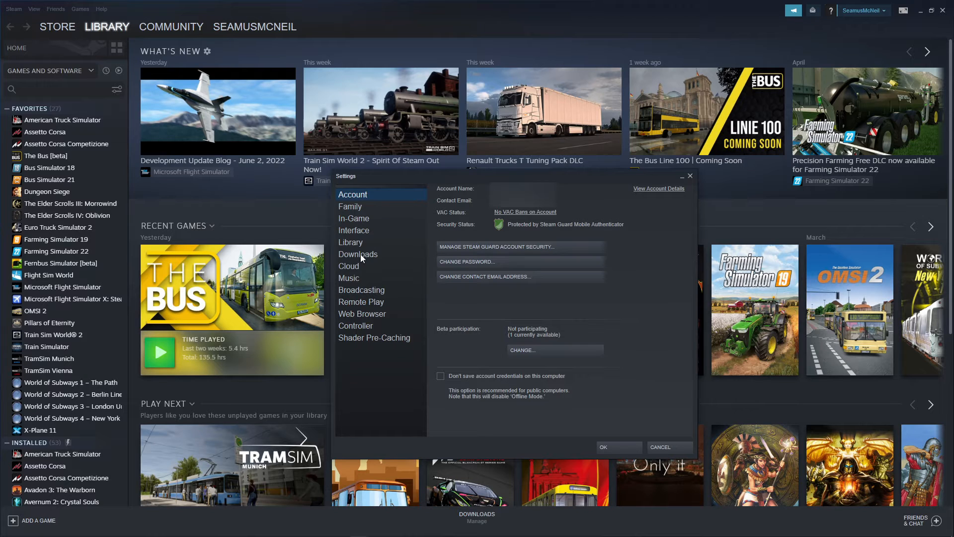
Step: On the Downloads page, keep 'Only auto-update games between' checked with 3:00 and 4:00
left_click(358, 254)
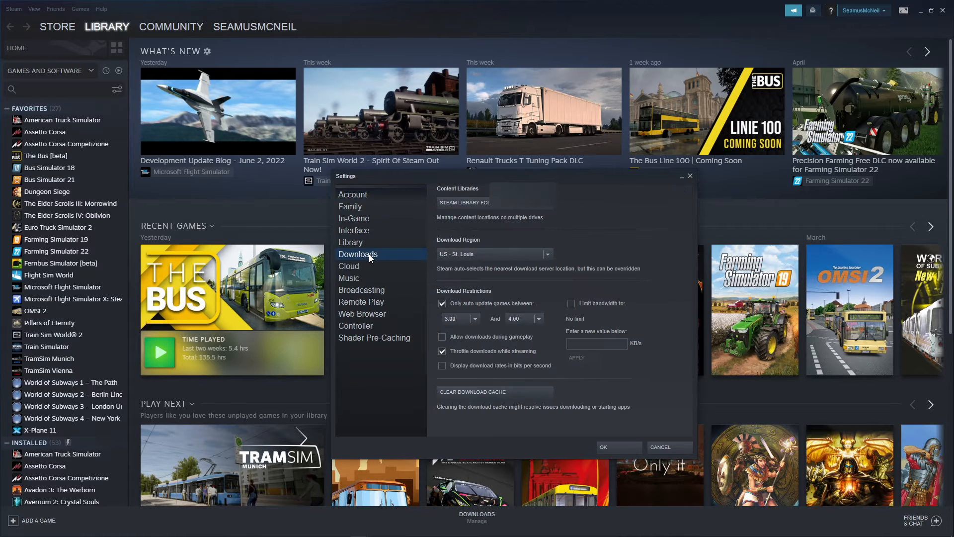
left_click(442, 303)
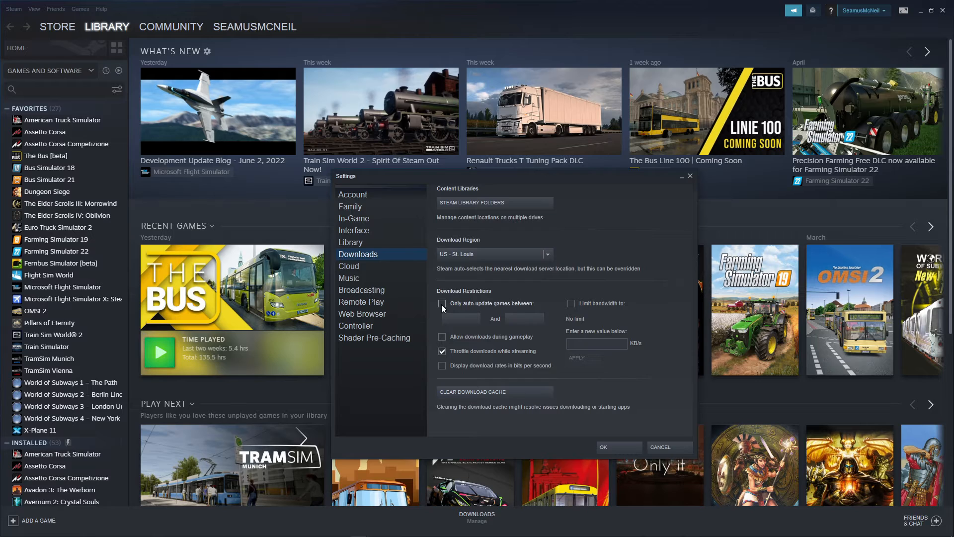
left_click(441, 303)
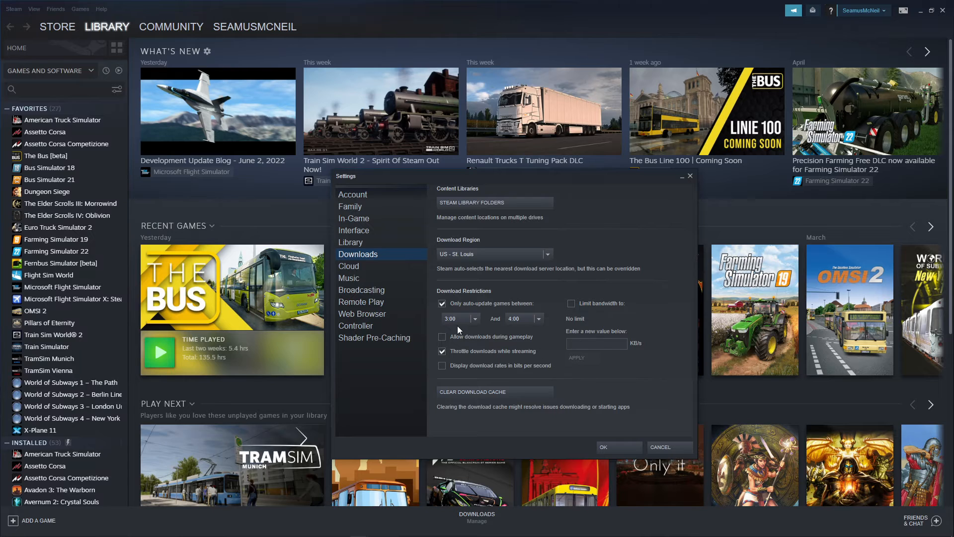
mouse_move(478, 323)
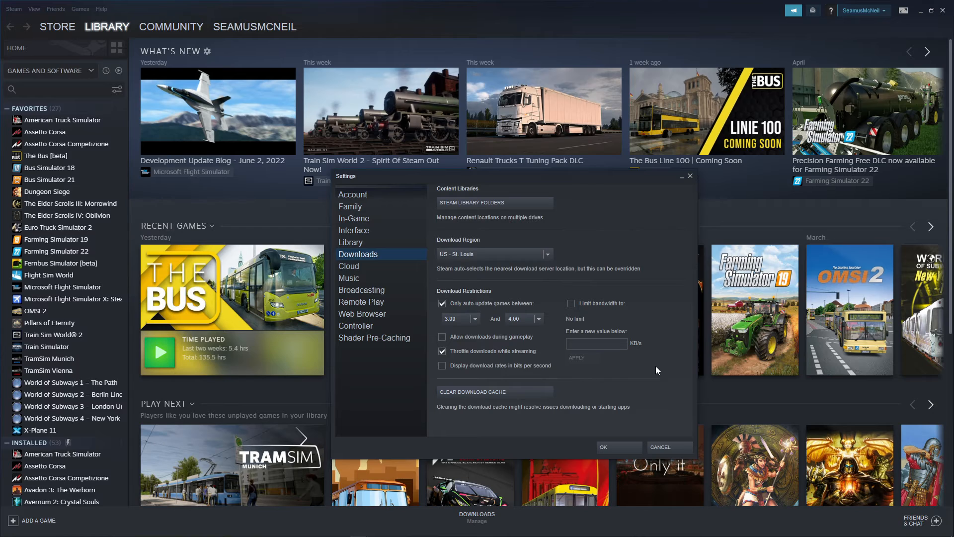
mouse_move(669, 447)
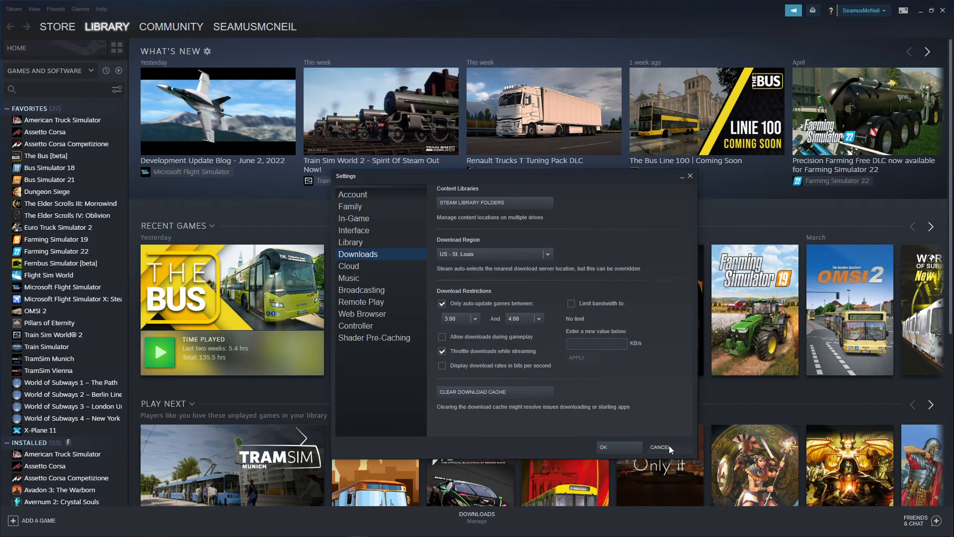
Step: Cancel out of the Settings window to return to the library home
left_click(658, 447)
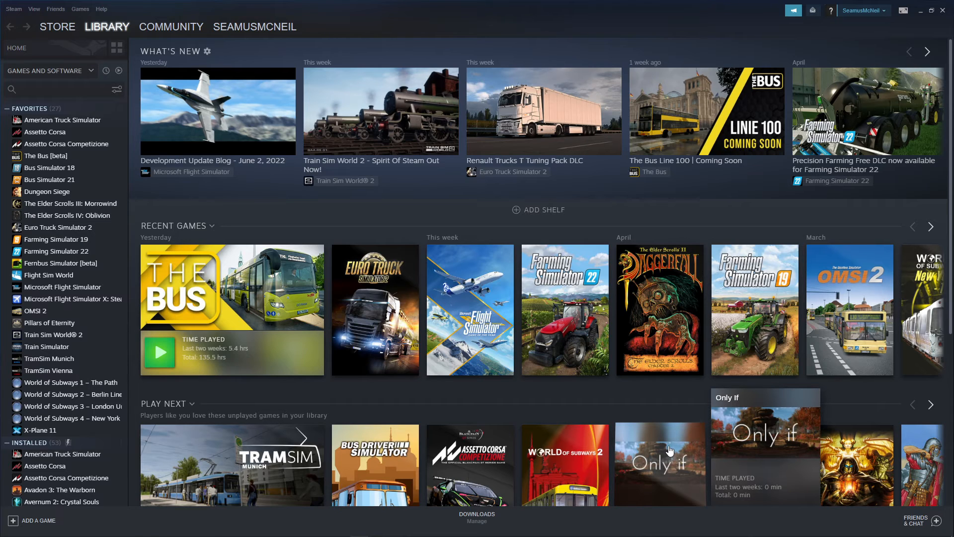
mouse_move(624, 417)
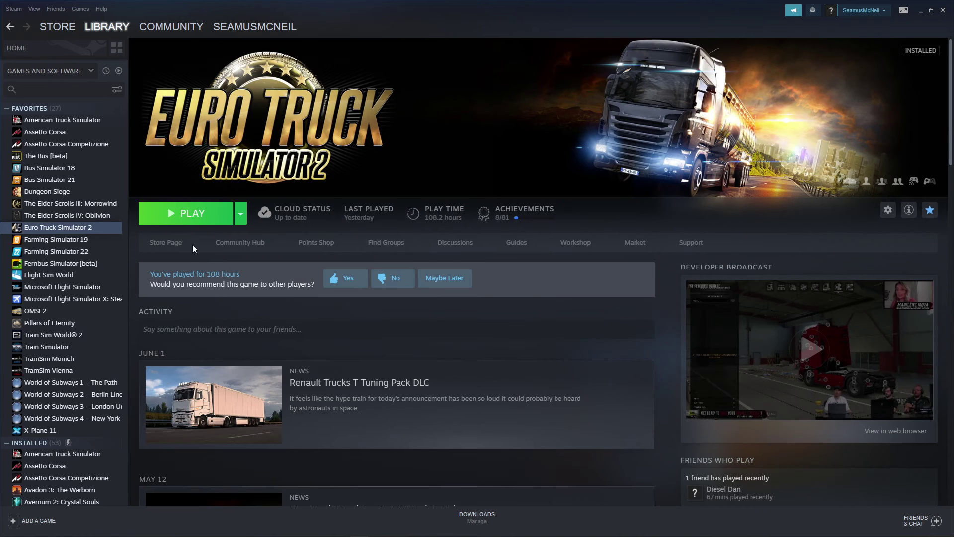
scroll("down", 3)
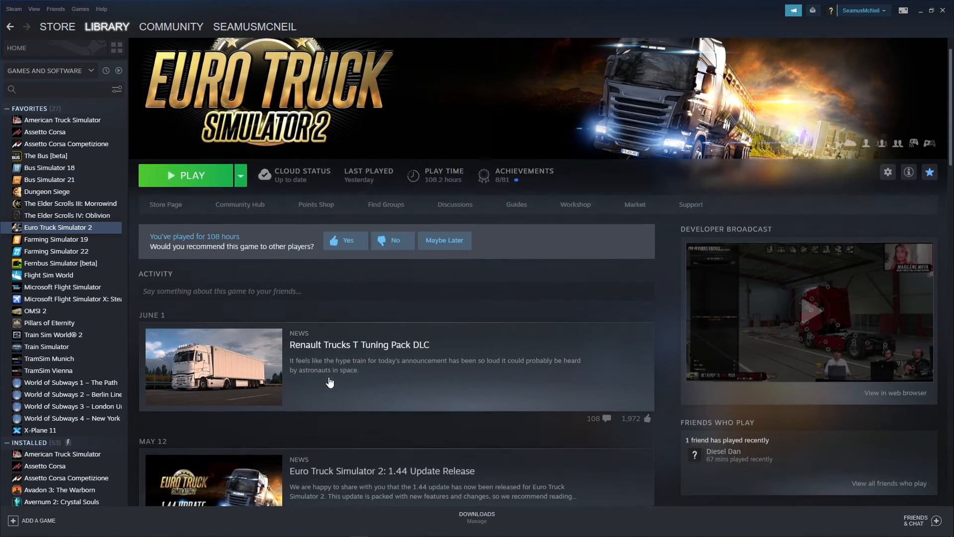
scroll("down", 3)
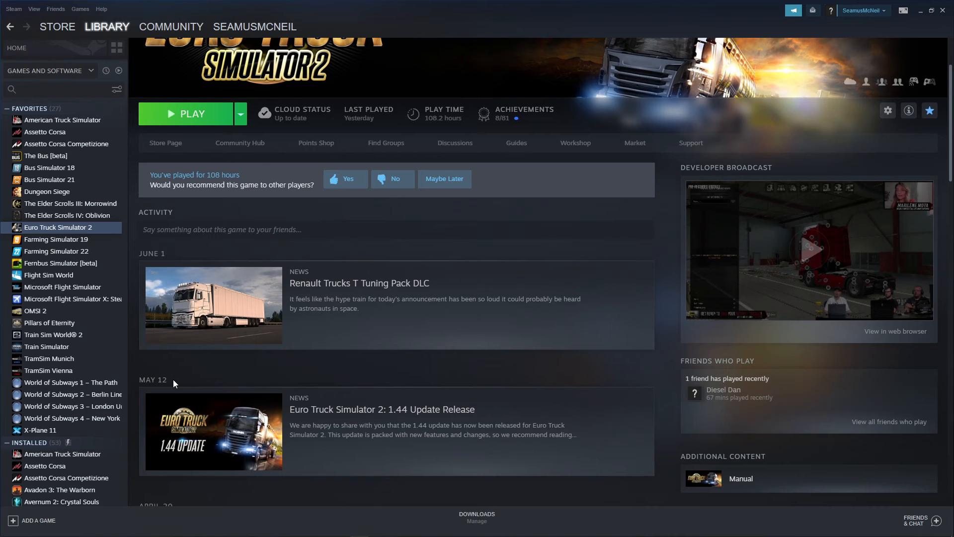
mouse_move(162, 384)
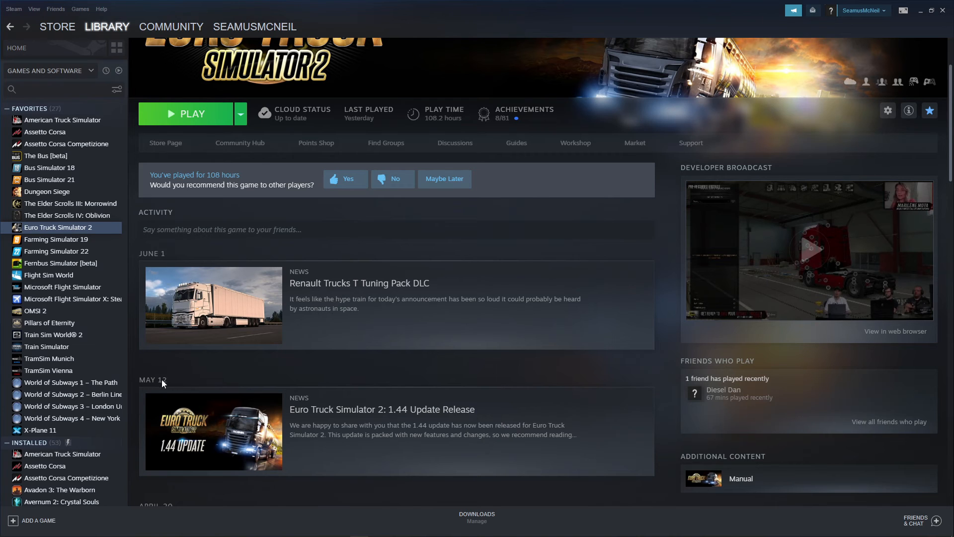
mouse_move(395, 369)
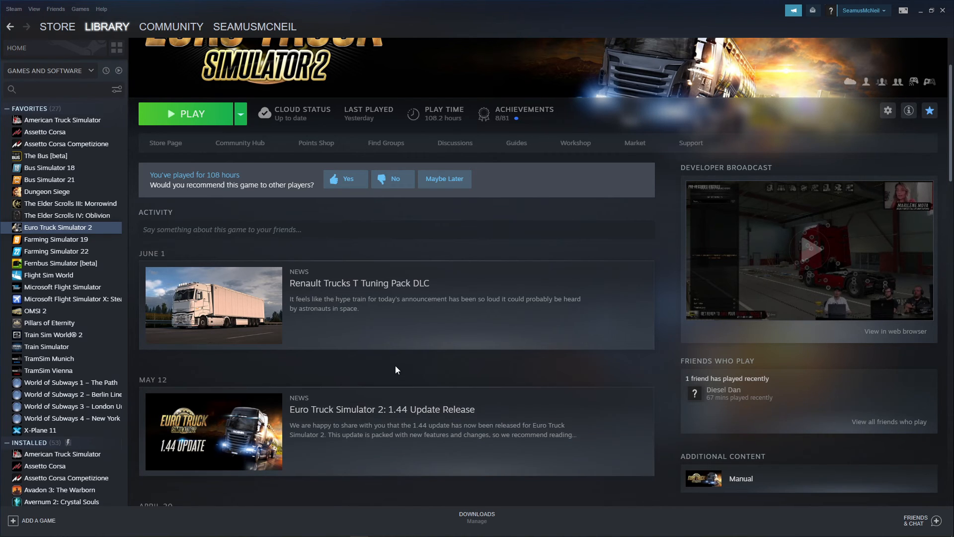